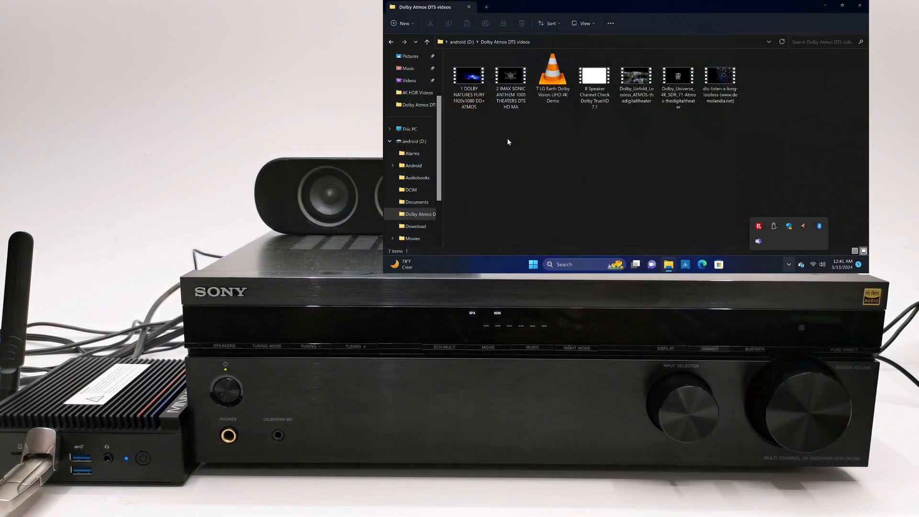
{"action": "mouse_move", "coordinate": [541, 161]}
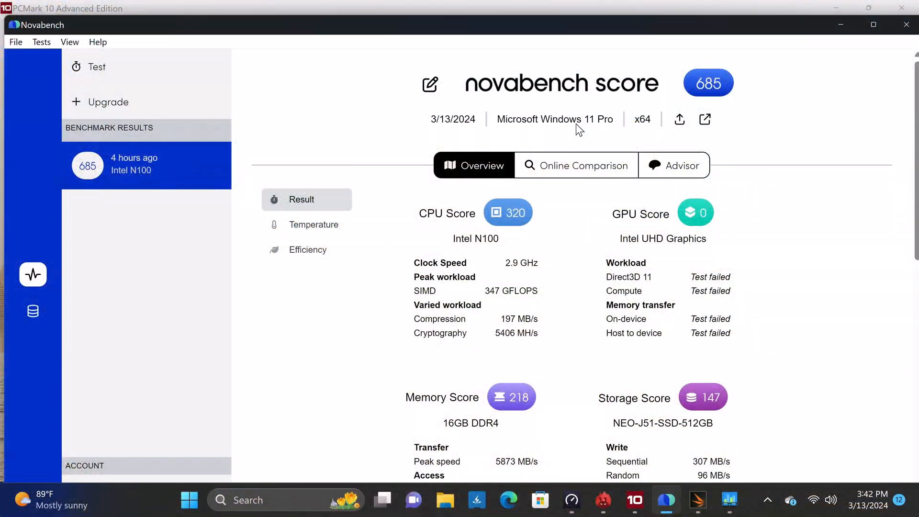
{"action": "mouse_move", "coordinate": [365, 231]}
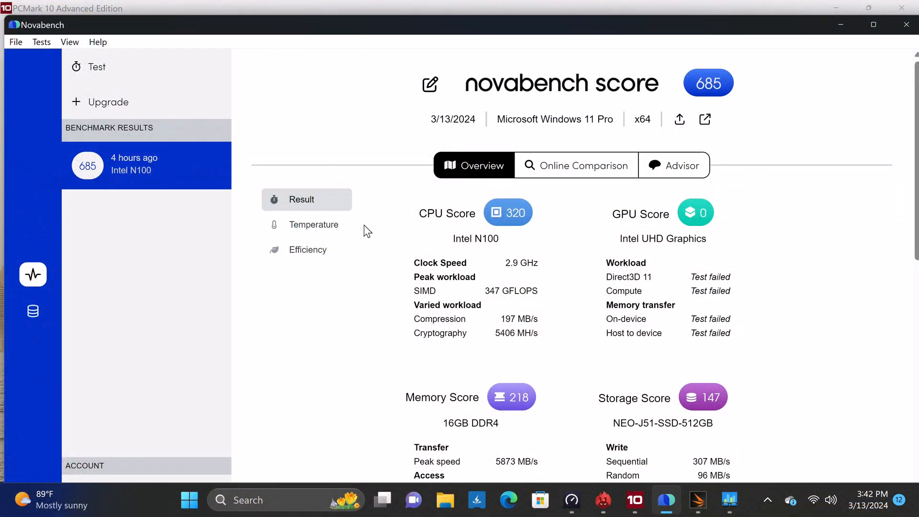
{"action": "mouse_move", "coordinate": [371, 250]}
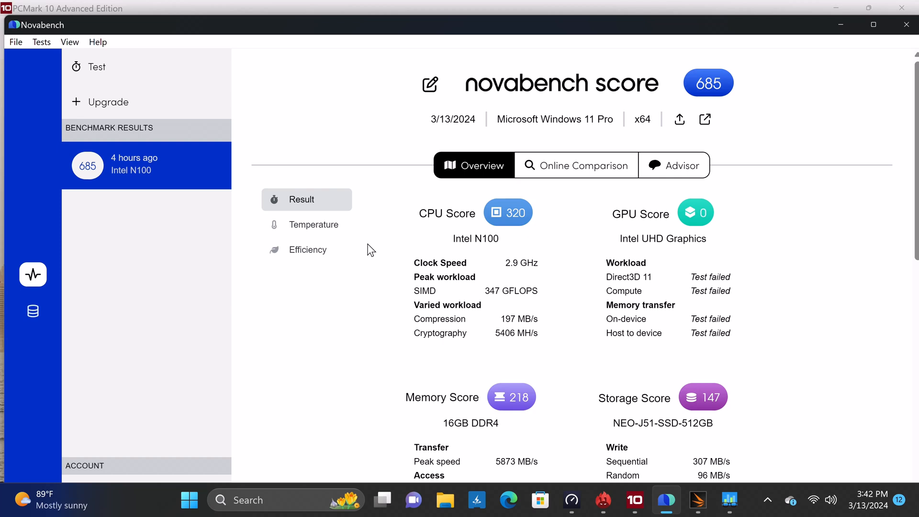
Step: Glance at Novabench memory details, then show storage speeds: 1749 MB/s sequential read, 307 MB/s write
{"action": "scroll", "scroll_direction": "down", "scroll_amount": 3}
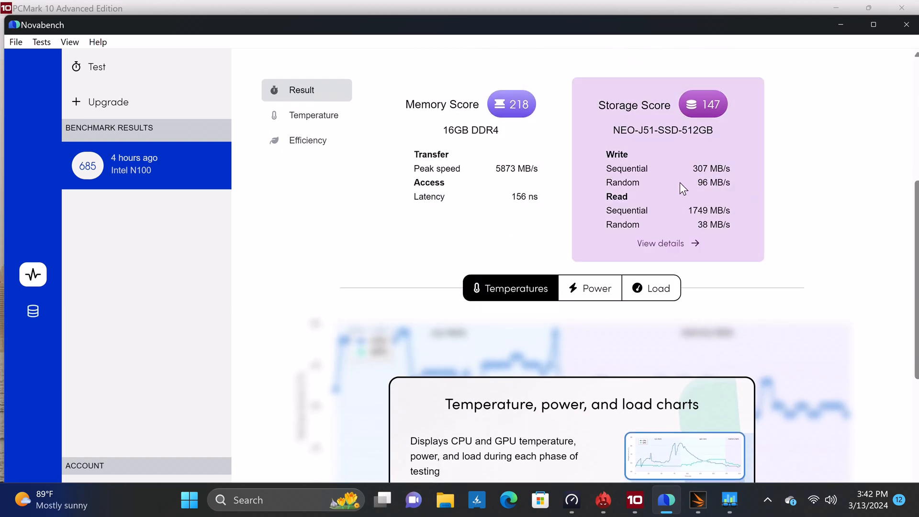
{"action": "mouse_move", "coordinate": [459, 218]}
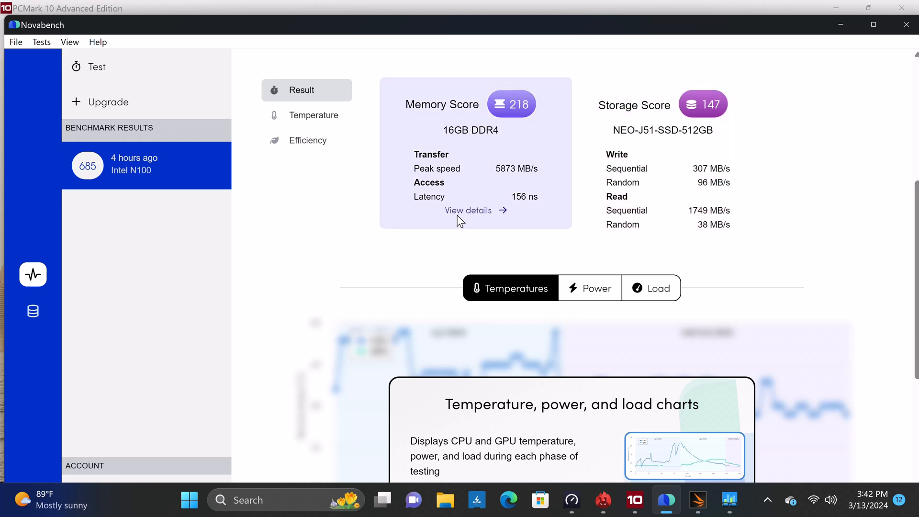
{"action": "left_click", "coordinate": [468, 210]}
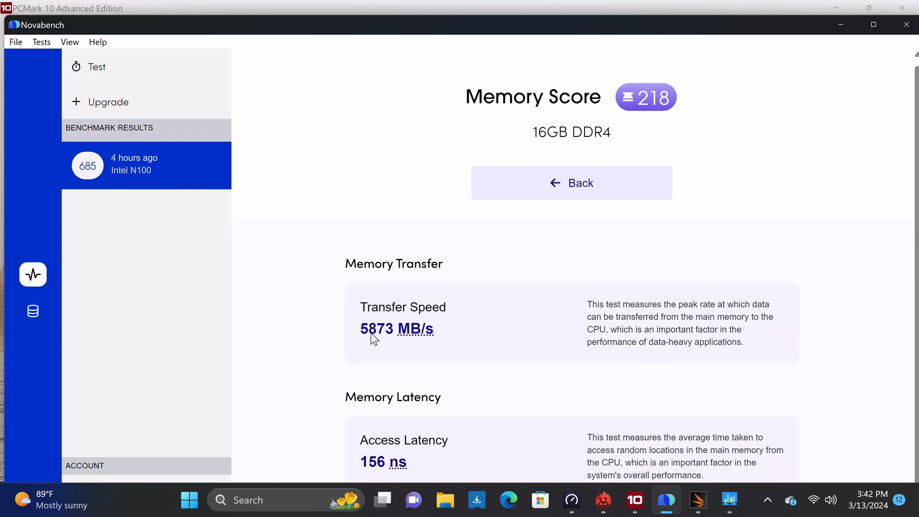
{"action": "mouse_move", "coordinate": [417, 339]}
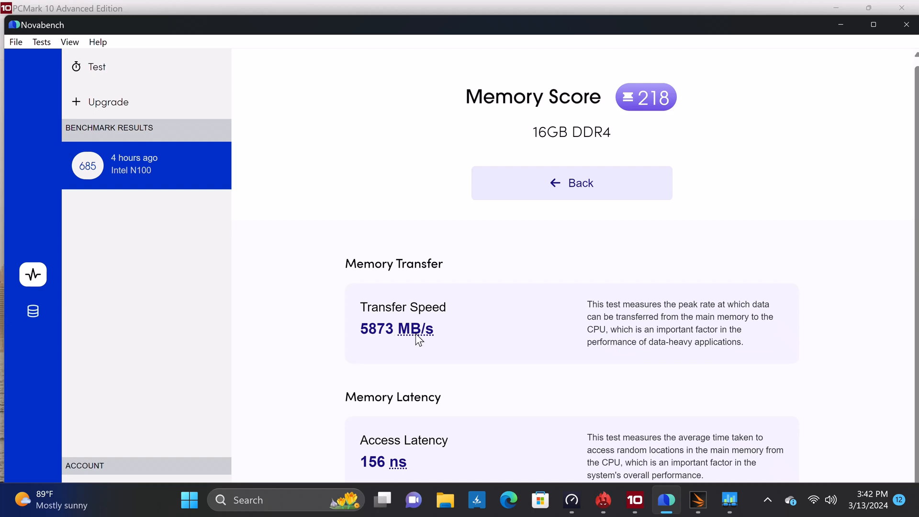
{"action": "left_click", "coordinate": [572, 183]}
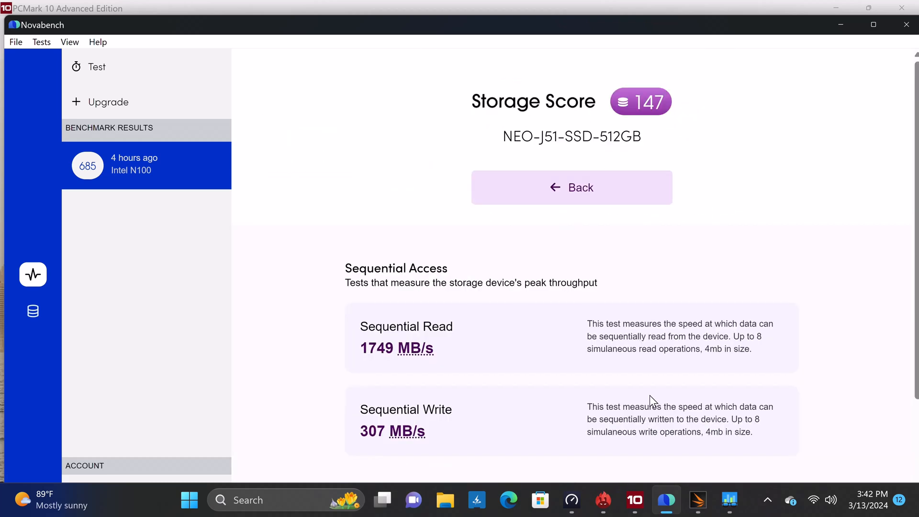
{"action": "scroll", "scroll_direction": "down", "scroll_amount": 3}
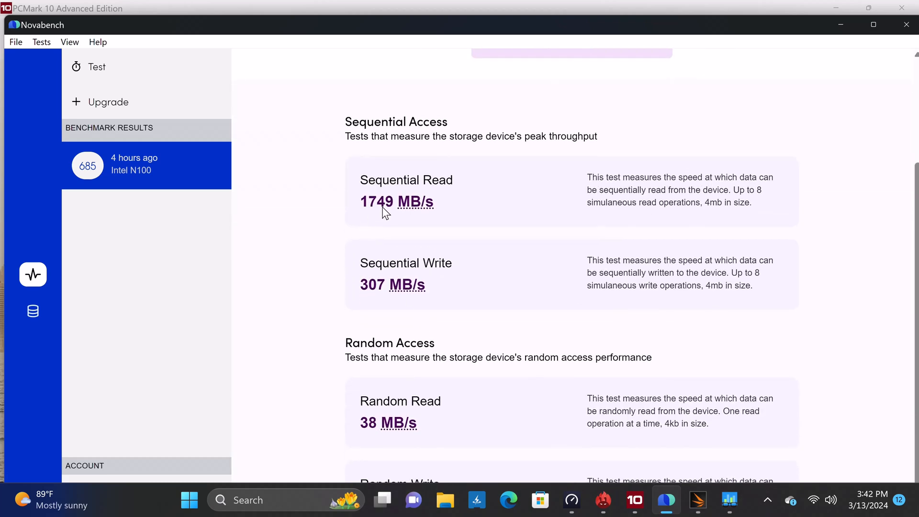
{"action": "mouse_move", "coordinate": [405, 257]}
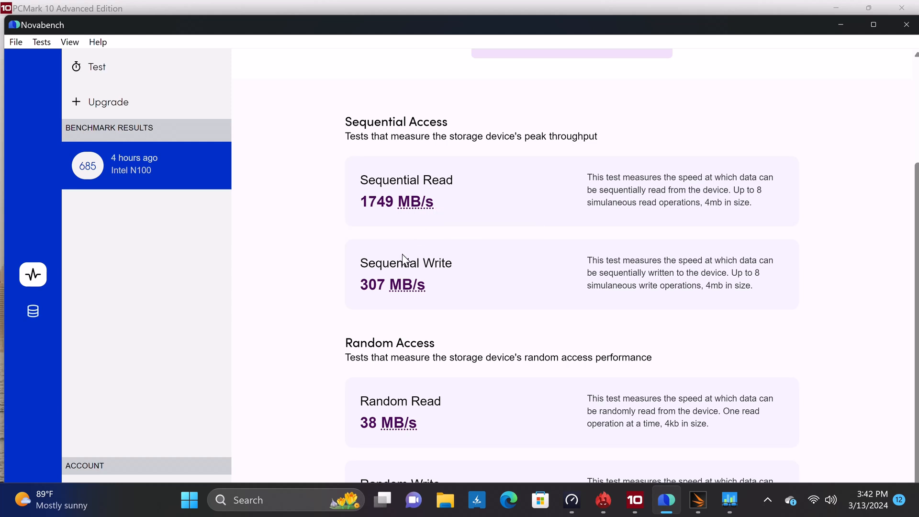
{"action": "mouse_move", "coordinate": [407, 287]}
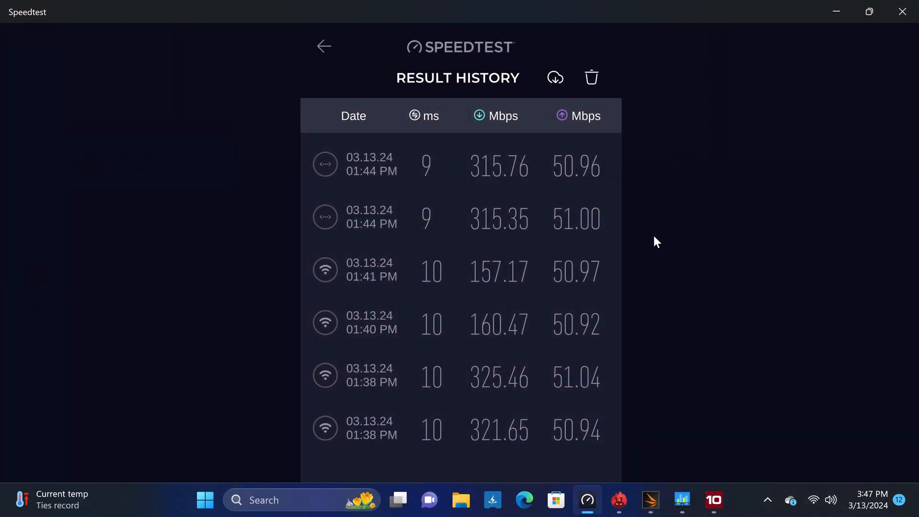
{"action": "mouse_move", "coordinate": [597, 400]}
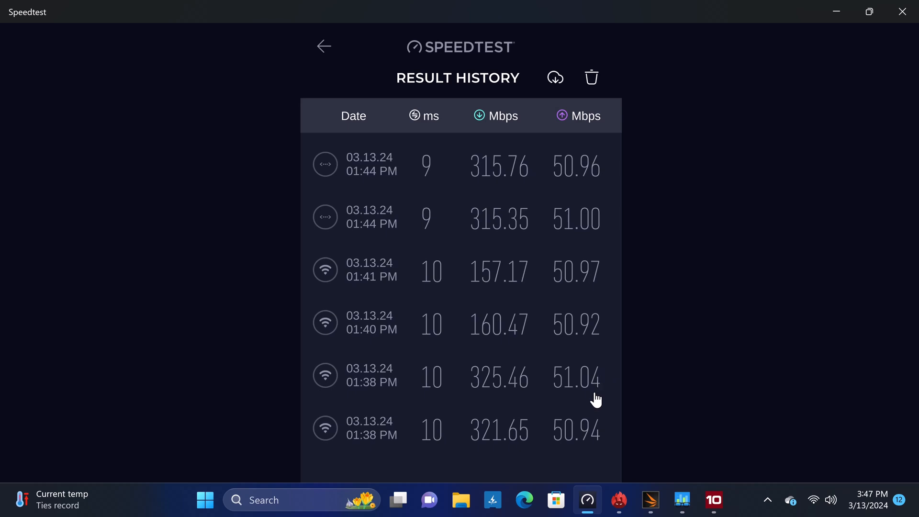
{"action": "mouse_move", "coordinate": [567, 409]}
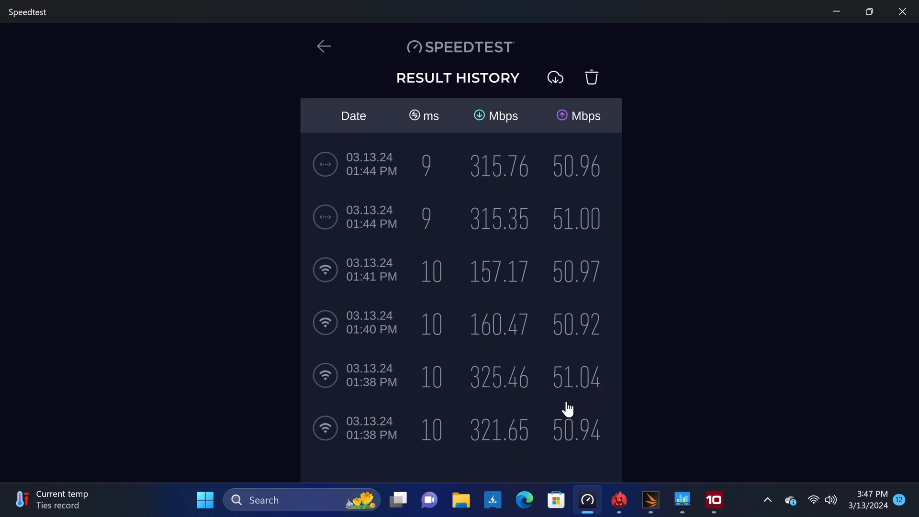
{"action": "mouse_move", "coordinate": [564, 412]}
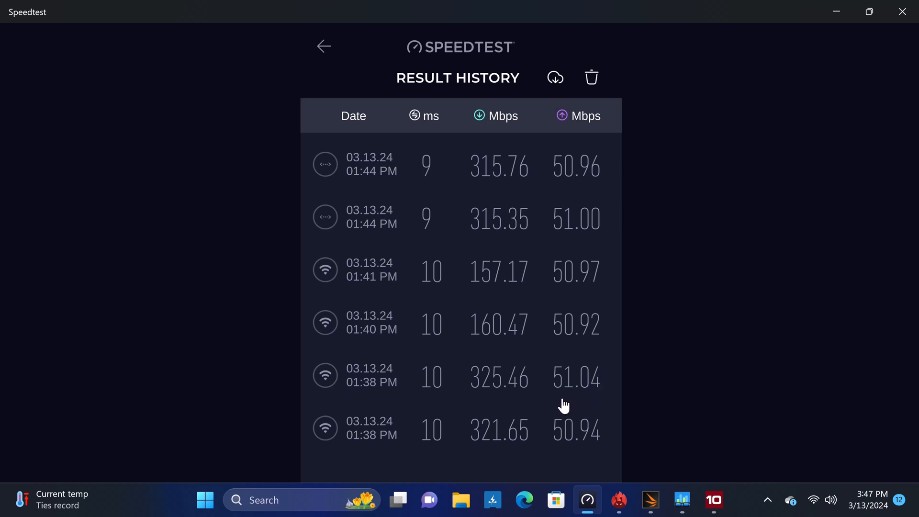
{"action": "mouse_move", "coordinate": [554, 377]}
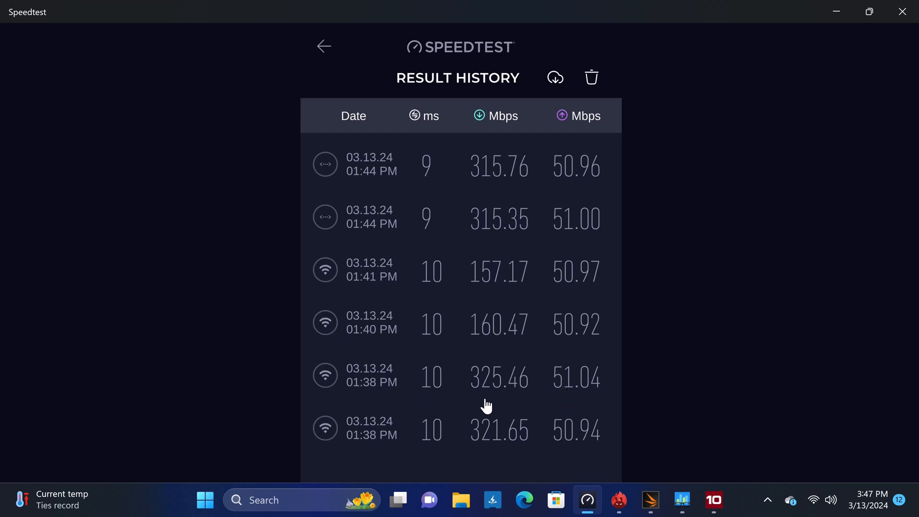
{"action": "mouse_move", "coordinate": [505, 236]}
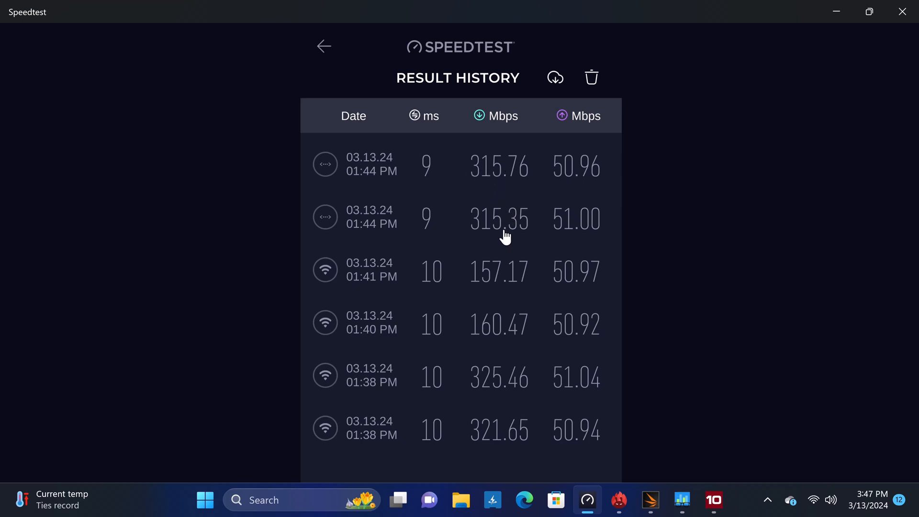
{"action": "mouse_move", "coordinate": [477, 228]}
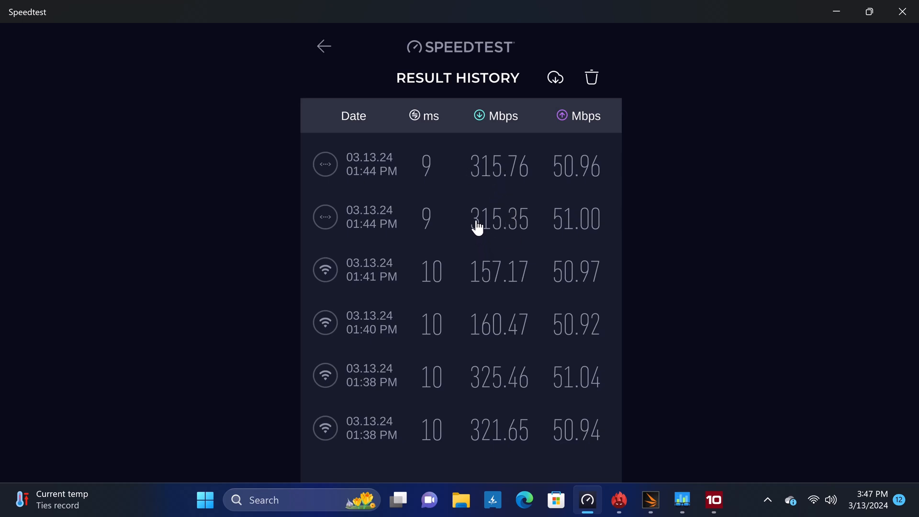
{"action": "mouse_move", "coordinate": [467, 275]}
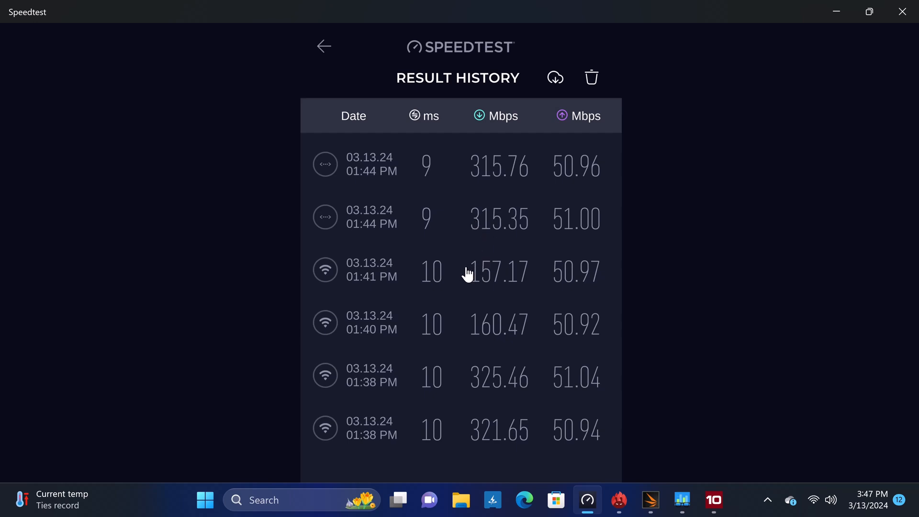
{"action": "mouse_move", "coordinate": [493, 321]}
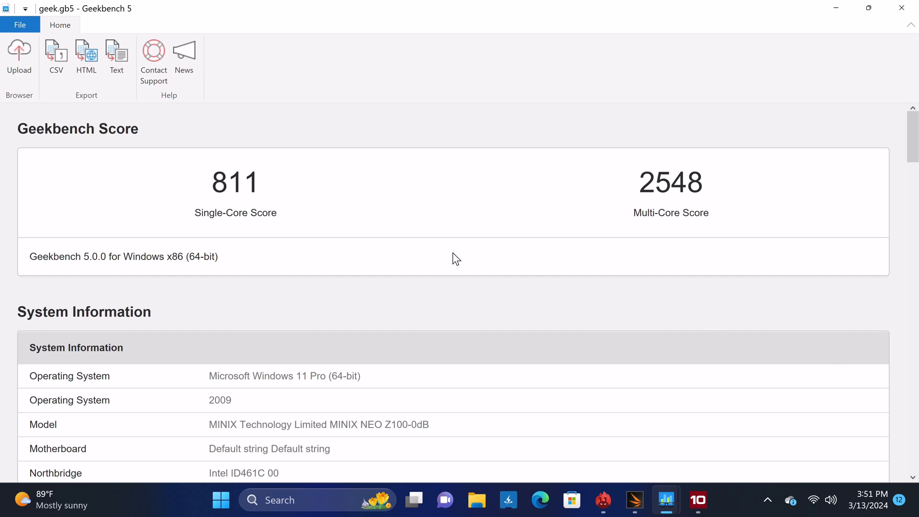
{"action": "mouse_move", "coordinate": [273, 241]}
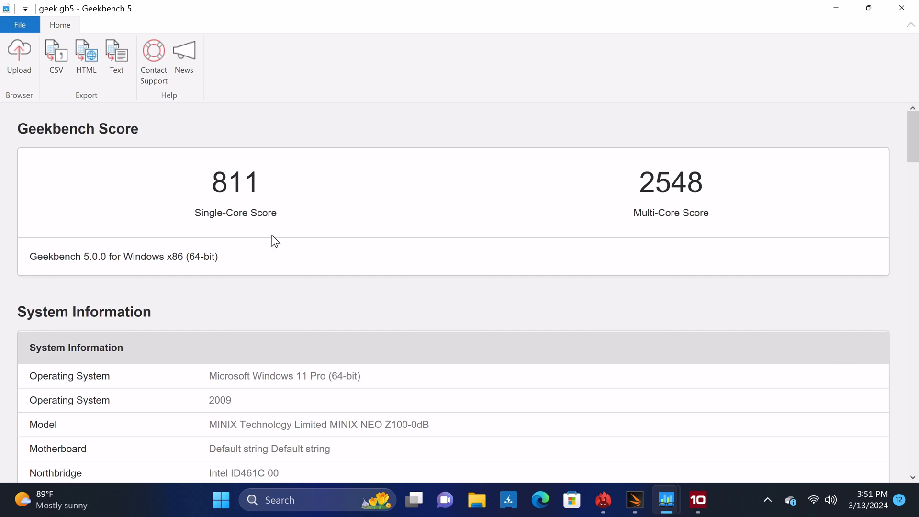
{"action": "mouse_move", "coordinate": [139, 49]}
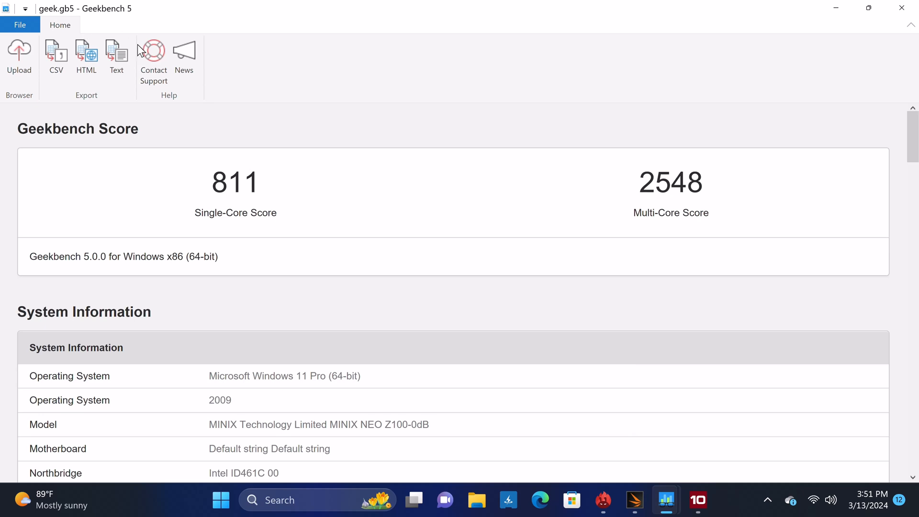
{"action": "mouse_move", "coordinate": [245, 183]}
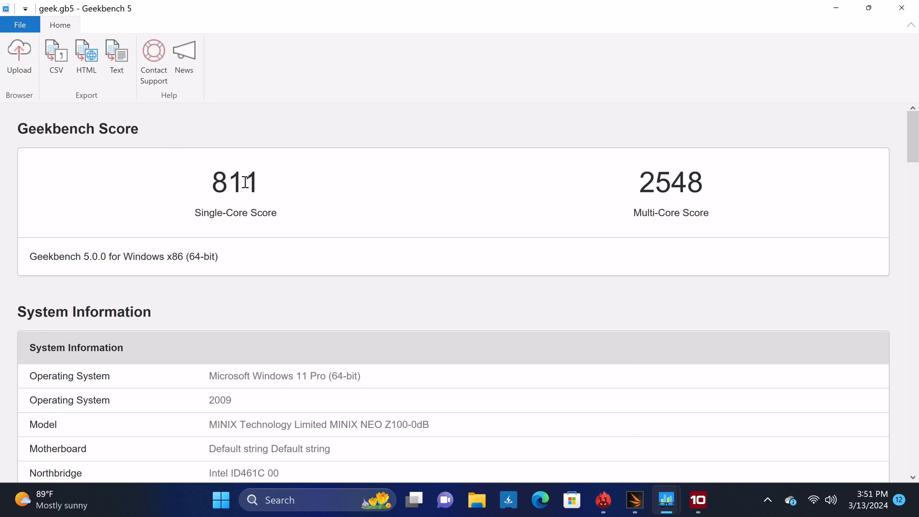
{"action": "mouse_move", "coordinate": [633, 188]}
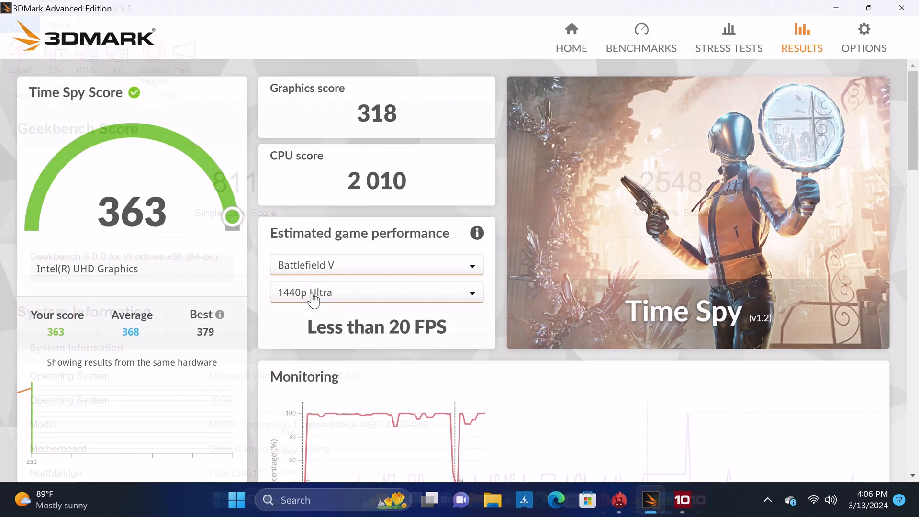
Step: Keep the 3DMark Battlefield V estimate on the 1440p Ultra preset
{"action": "left_click", "coordinate": [377, 292]}
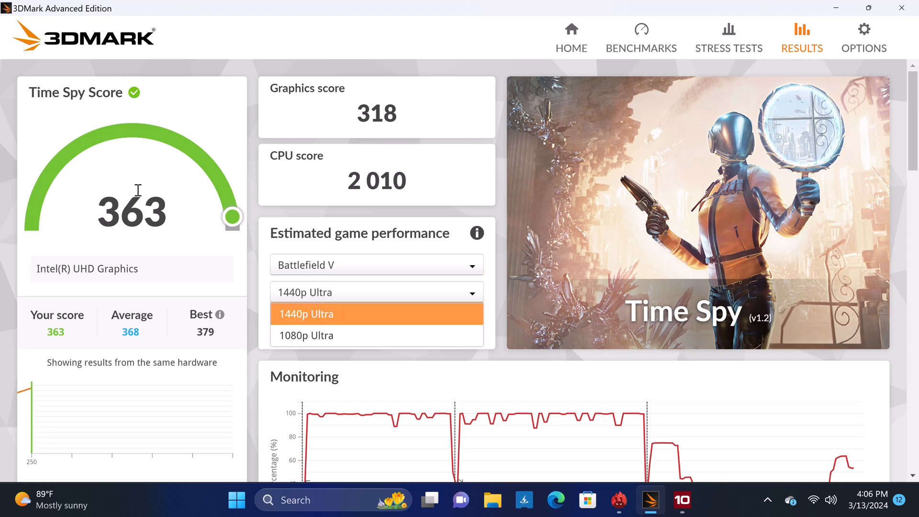
{"action": "left_click", "coordinate": [376, 314]}
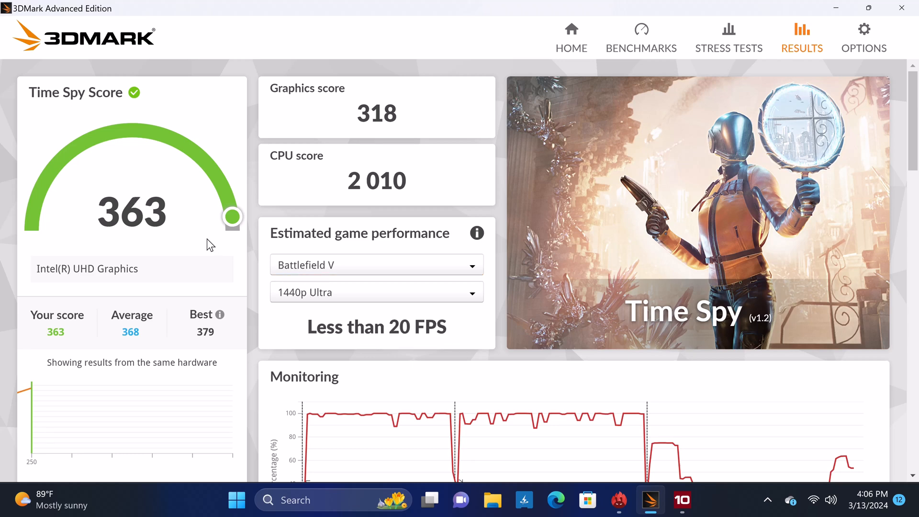
{"action": "mouse_move", "coordinate": [99, 235]}
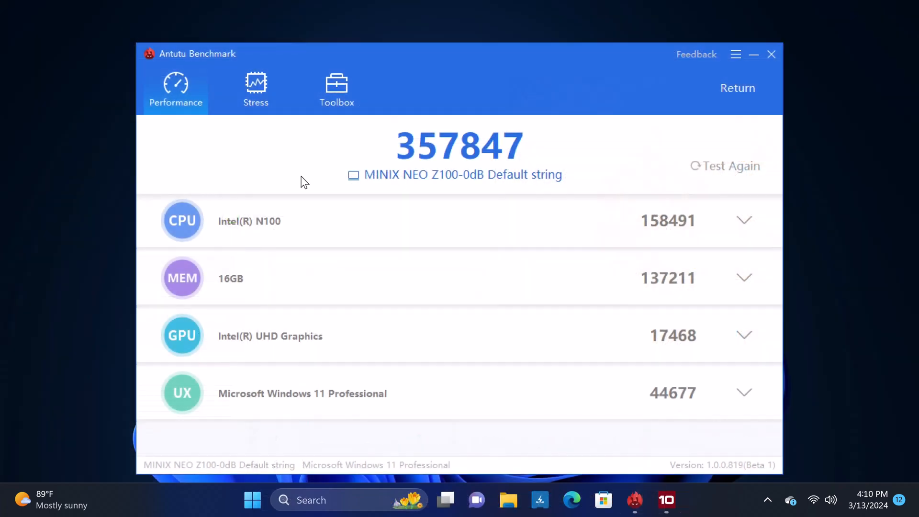
{"action": "mouse_move", "coordinate": [472, 187]}
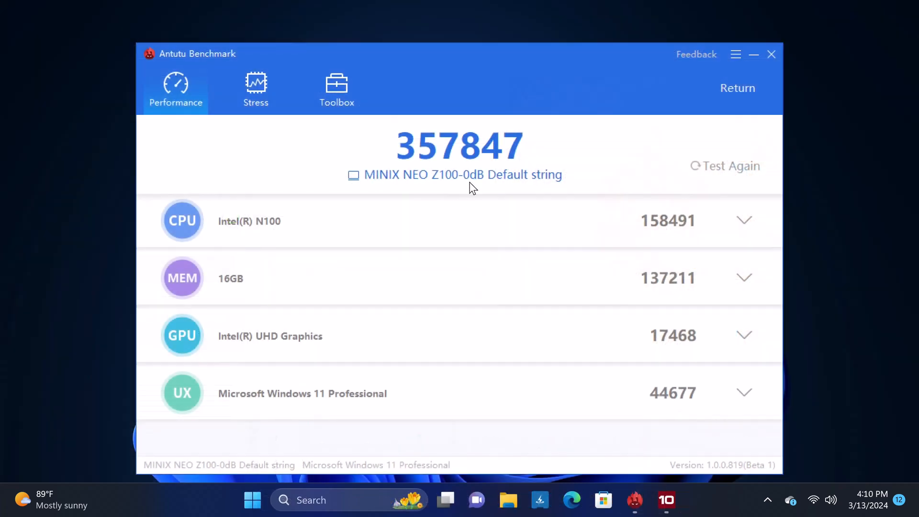
{"action": "mouse_move", "coordinate": [442, 165]}
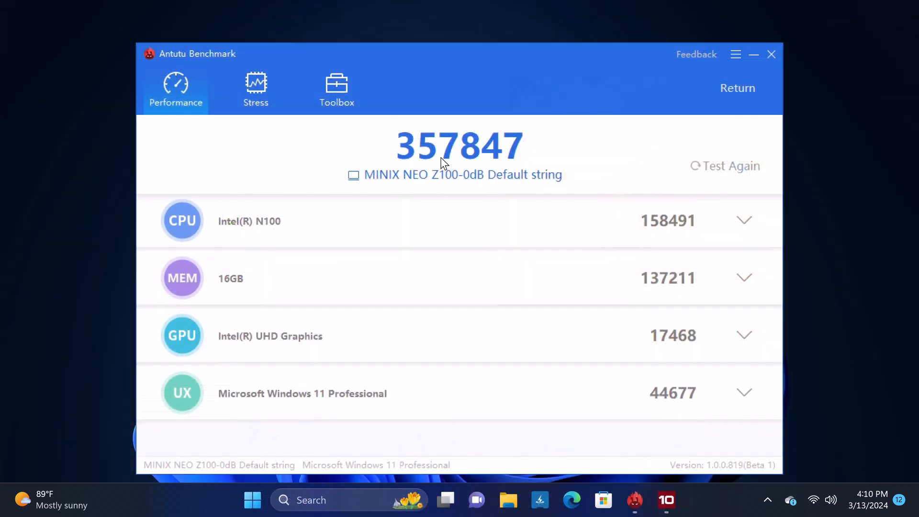
{"action": "mouse_move", "coordinate": [498, 163]}
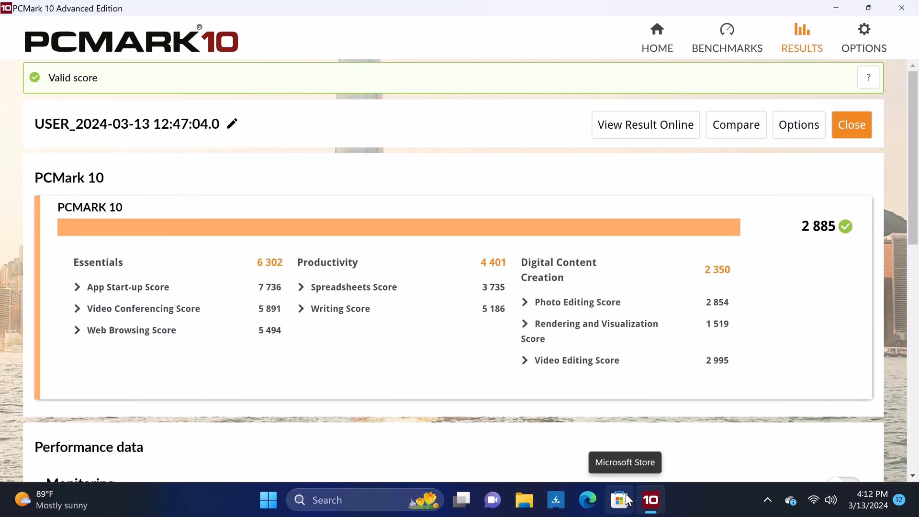
{"action": "mouse_move", "coordinate": [857, 497]}
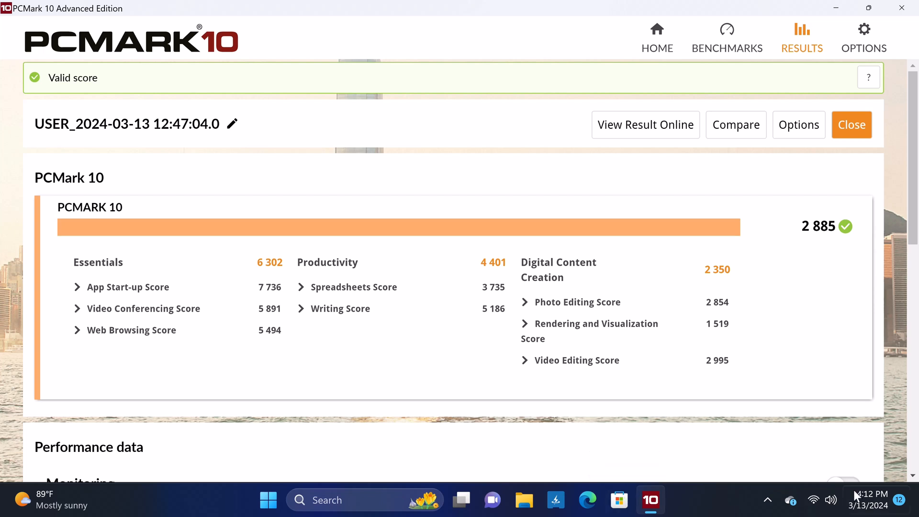
{"action": "mouse_move", "coordinate": [809, 233]}
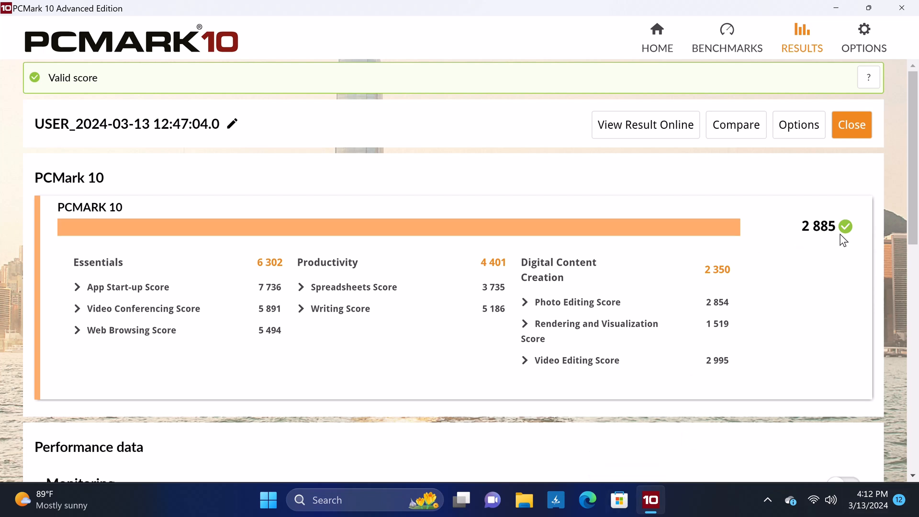
{"action": "mouse_move", "coordinate": [523, 399]}
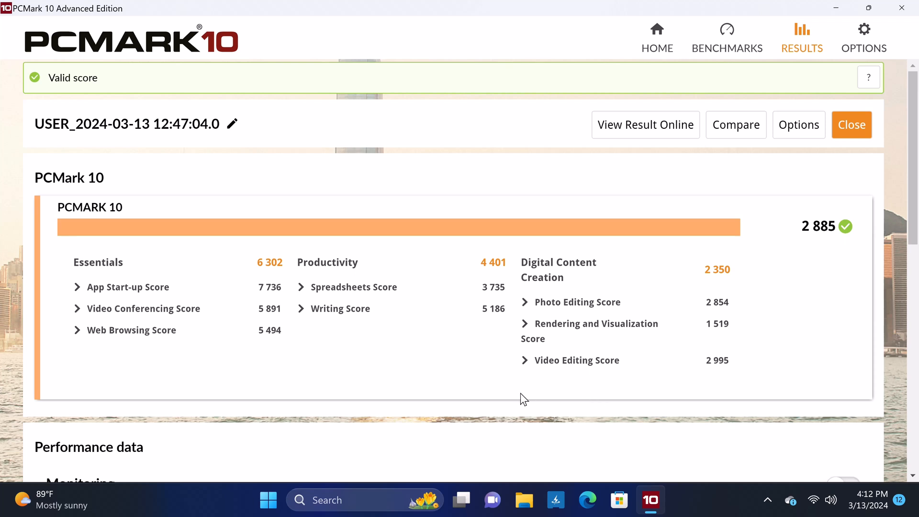
Step: Expand PCMark 10's Web Browsing Score rows and scroll down to the Video Editing results
{"action": "left_click", "coordinate": [131, 330]}
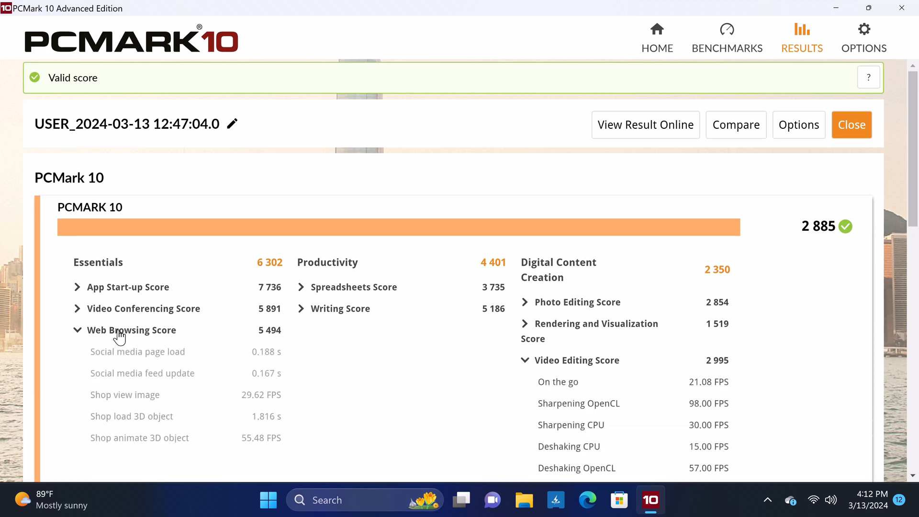
{"action": "scroll", "scroll_direction": "down", "scroll_amount": 3}
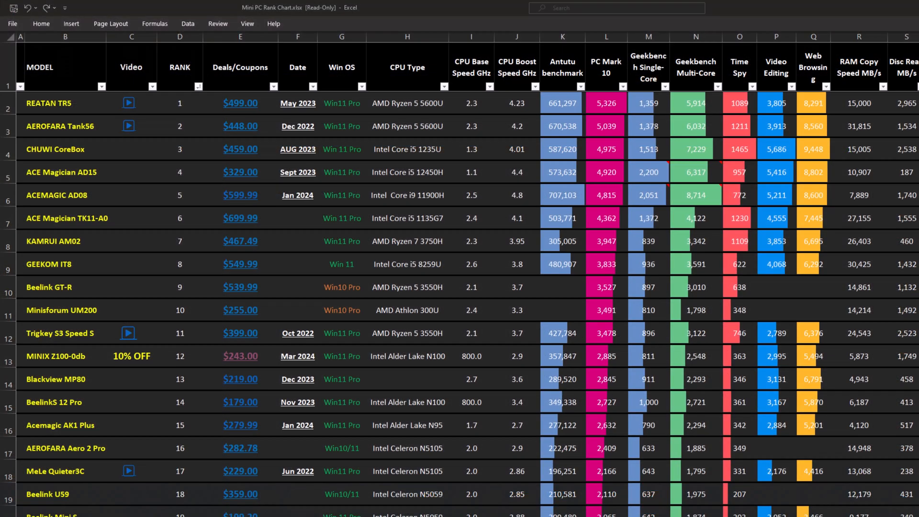
Step: Highlight the MINIX Z100-0db model name, its rank of 12 and the 10% OFF note
{"action": "left_click", "coordinate": [40, 356]}
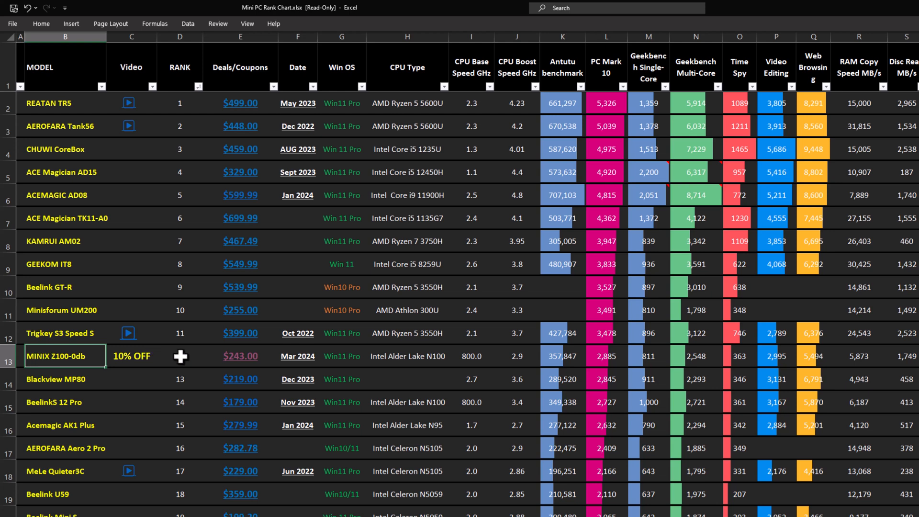
{"action": "left_click", "coordinate": [180, 356]}
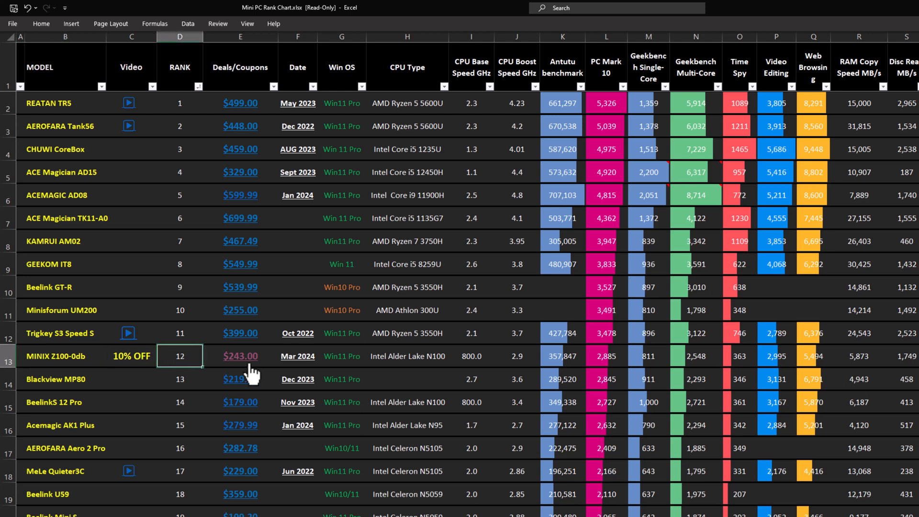
{"action": "left_click", "coordinate": [605, 356]}
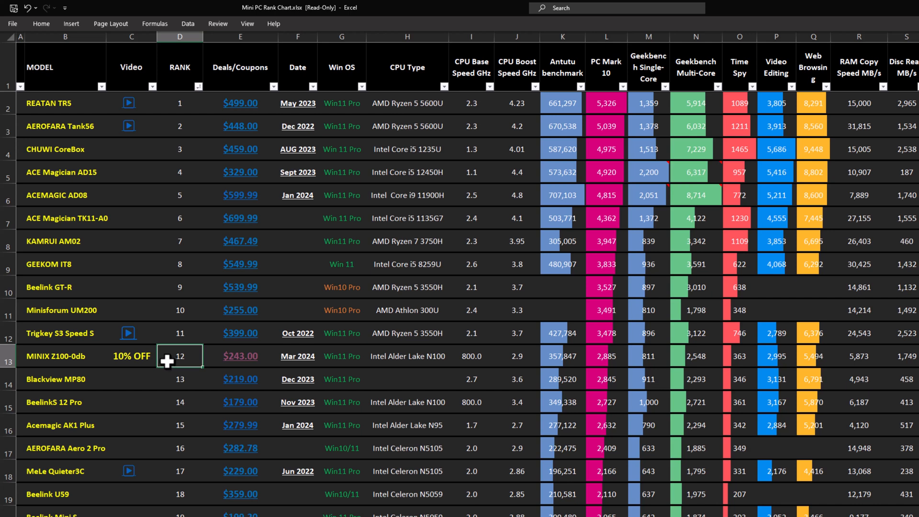
{"action": "left_click", "coordinate": [132, 357]}
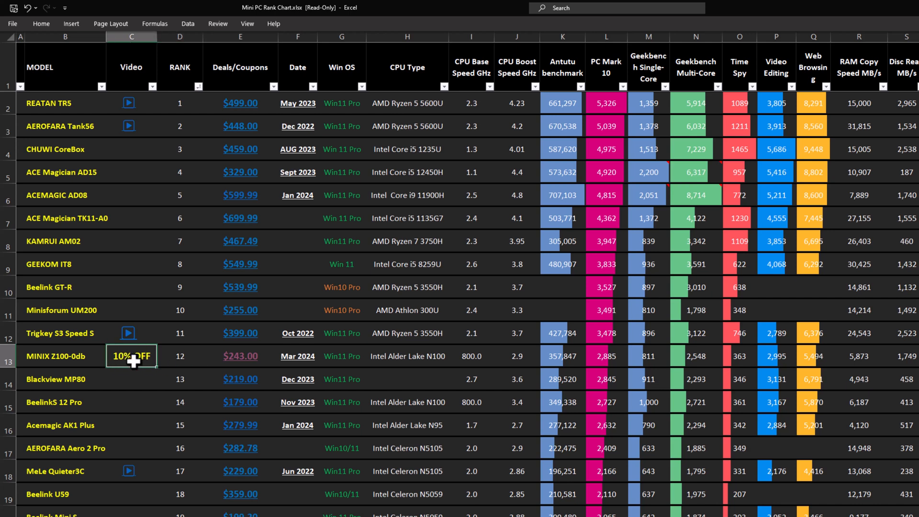
{"action": "mouse_move", "coordinate": [136, 366]}
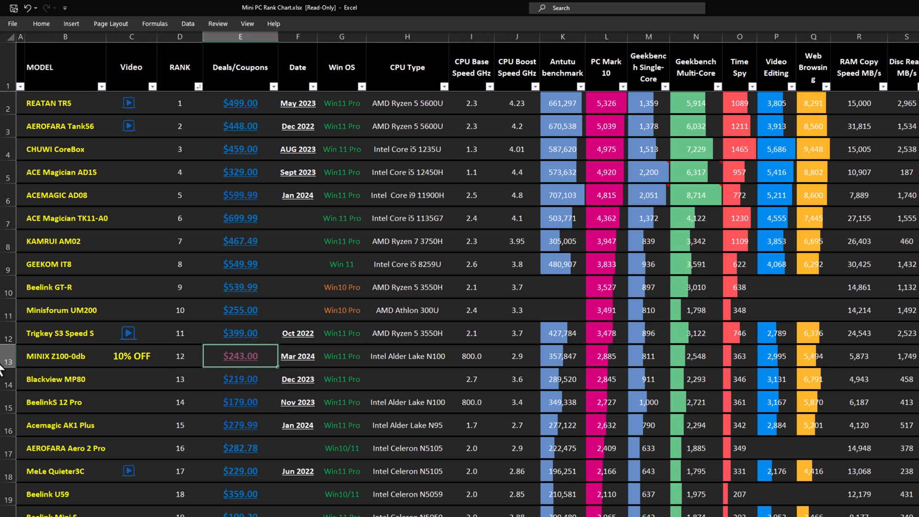
Step: Select the whole MINIX Z100-0db row and review its columns
{"action": "left_click", "coordinate": [7, 356]}
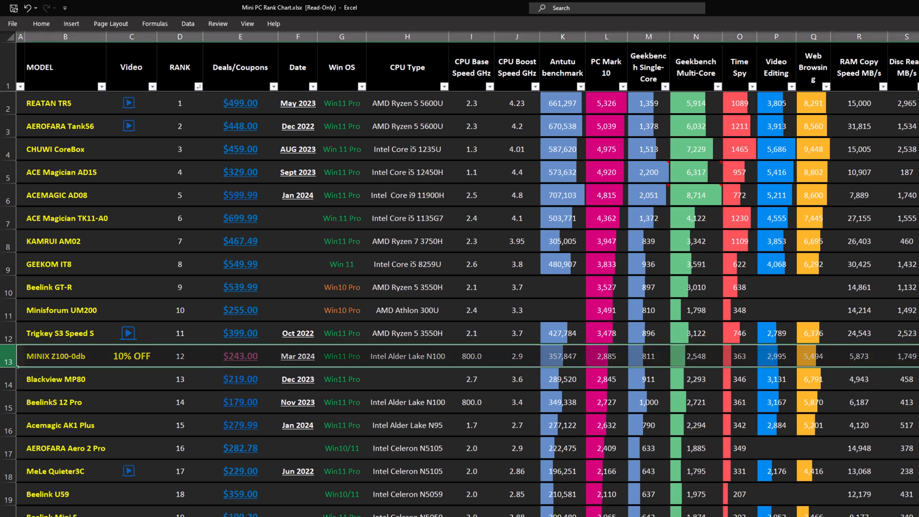
{"action": "scroll", "scroll_direction": "right", "scroll_amount": 3}
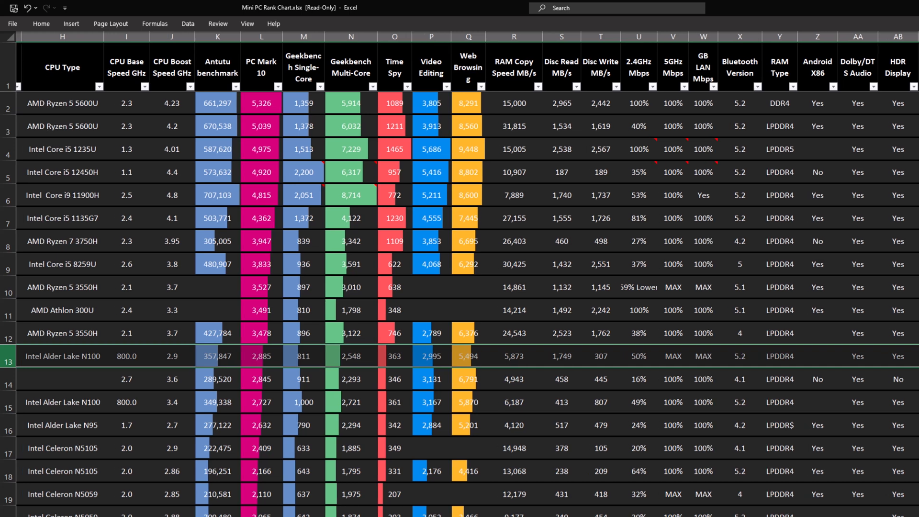
{"action": "scroll", "scroll_direction": "left", "scroll_amount": 3}
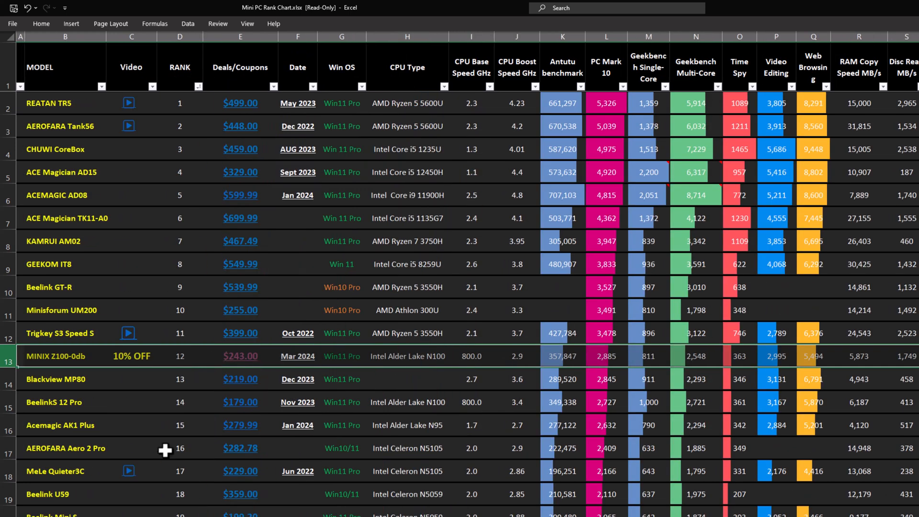